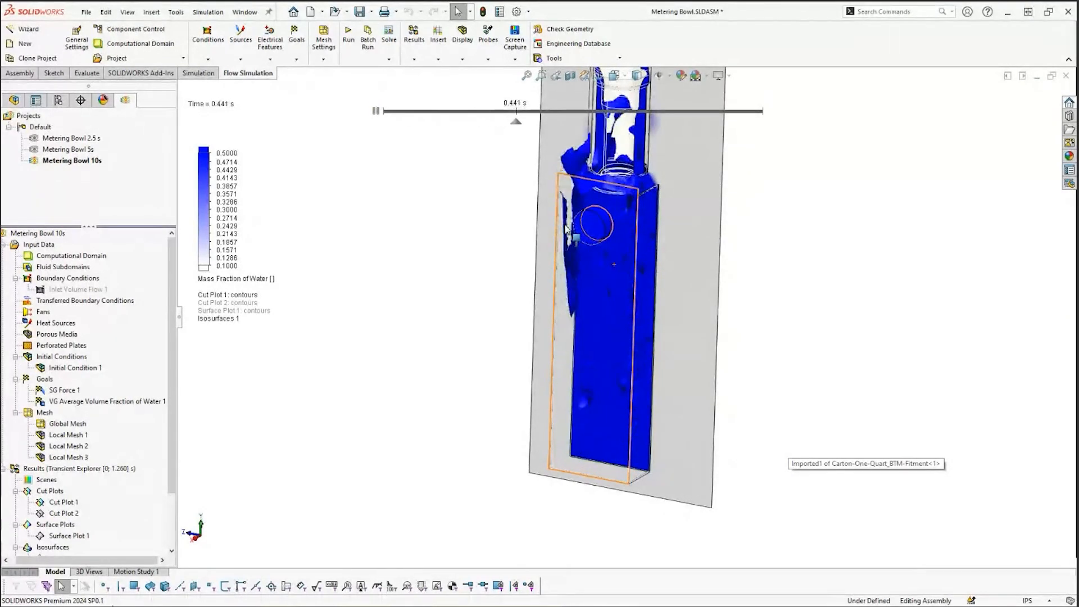
- Bring up the Window menu listing the open documents, including Metering Bowl
{"action": "left_click", "coordinate": [374, 110]}
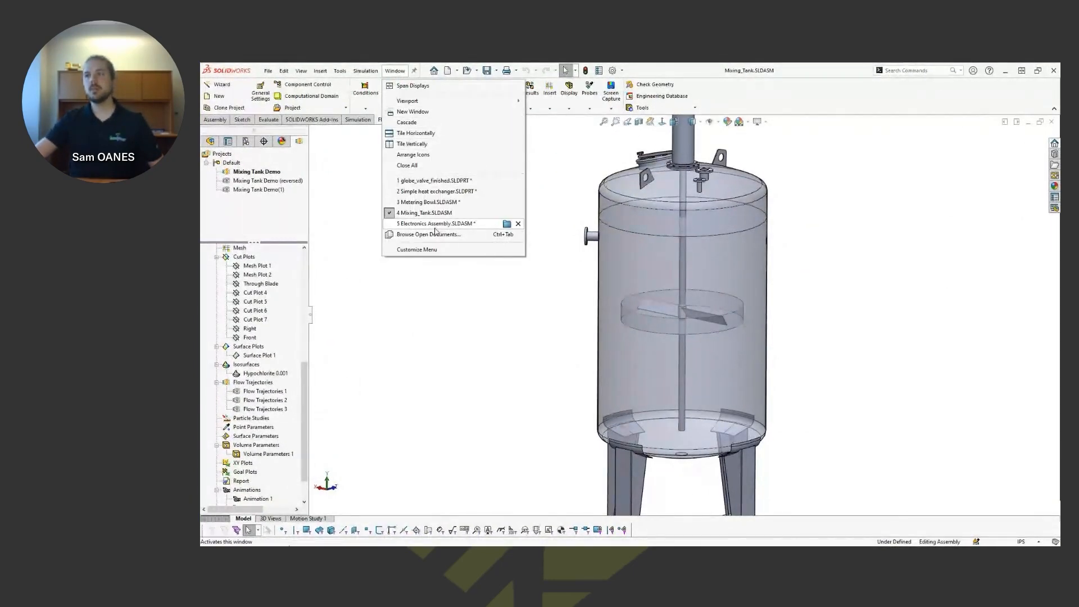
- Switch to Metering Bowl and review its General Settings: air/water immiscible mixture and initial conditions
{"action": "left_click", "coordinate": [425, 203]}
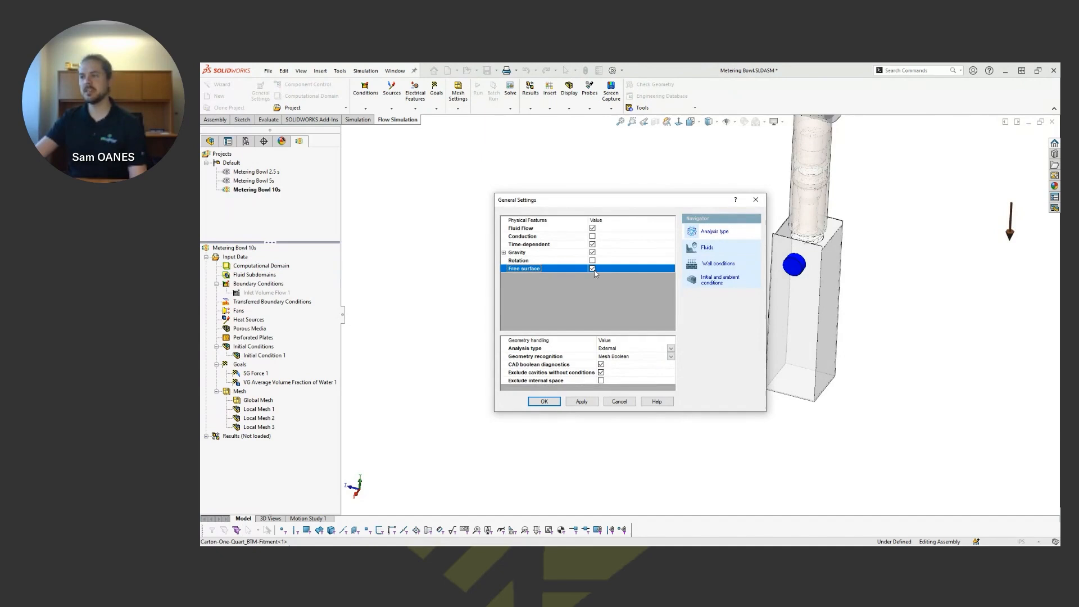
{"action": "left_click", "coordinate": [708, 247]}
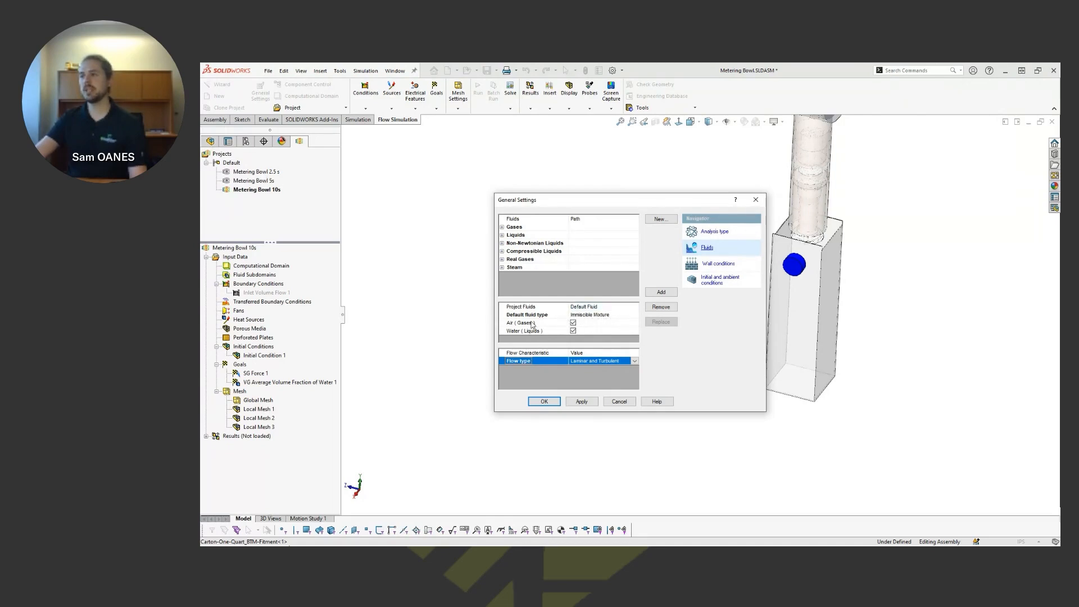
{"action": "mouse_move", "coordinate": [532, 343]}
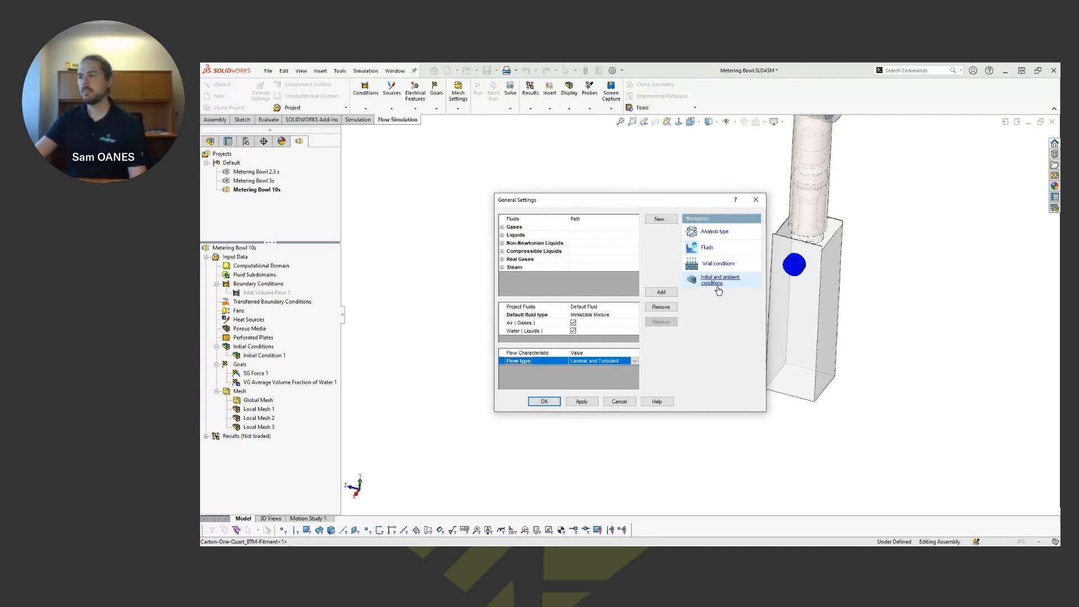
{"action": "left_click", "coordinate": [544, 401]}
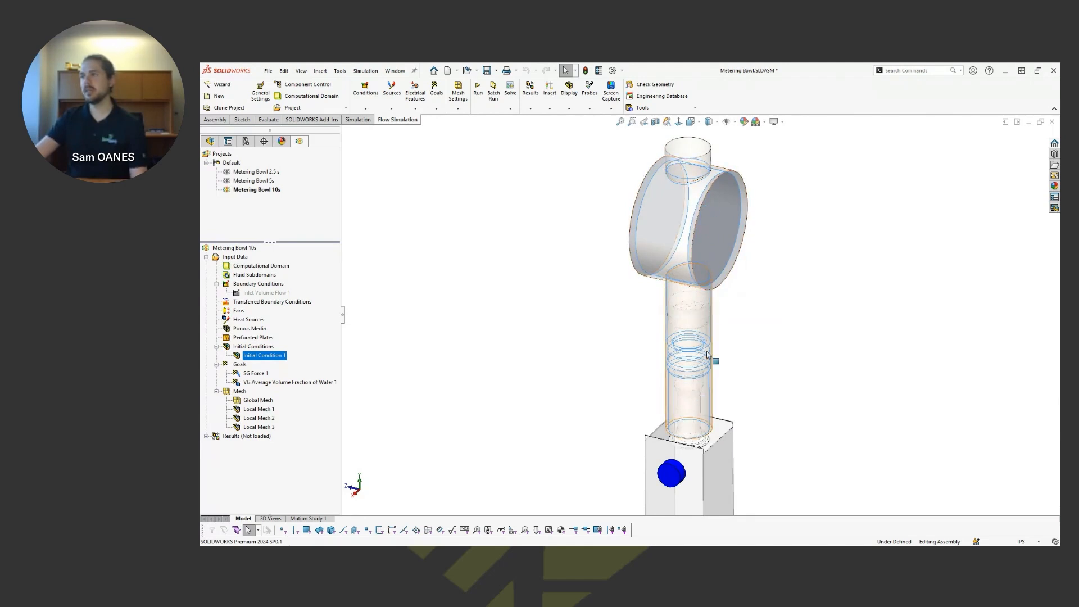
{"action": "mouse_move", "coordinate": [690, 371]}
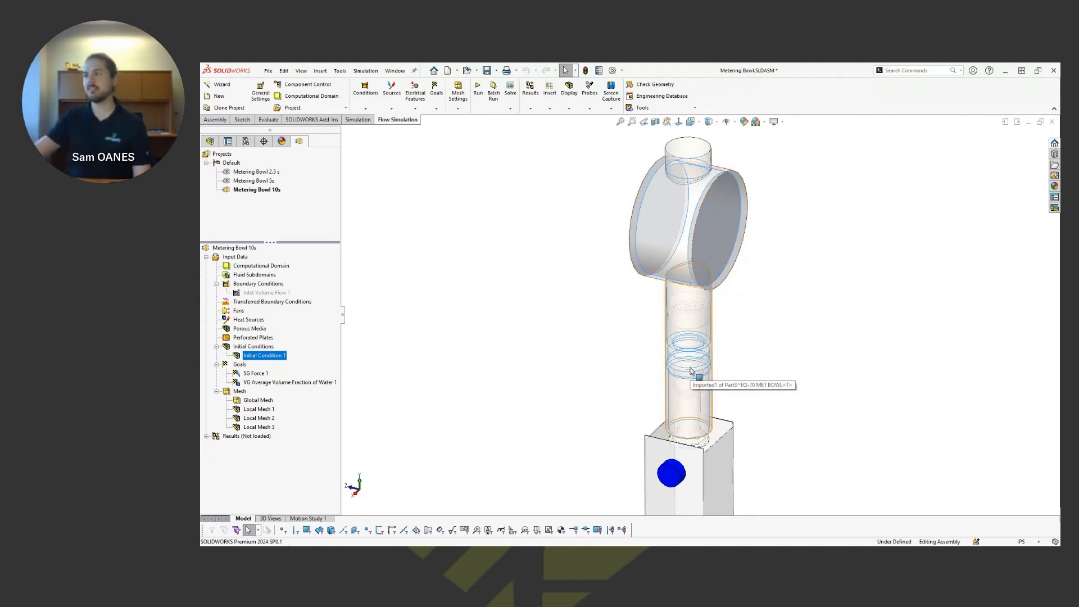
{"action": "mouse_move", "coordinate": [773, 346]}
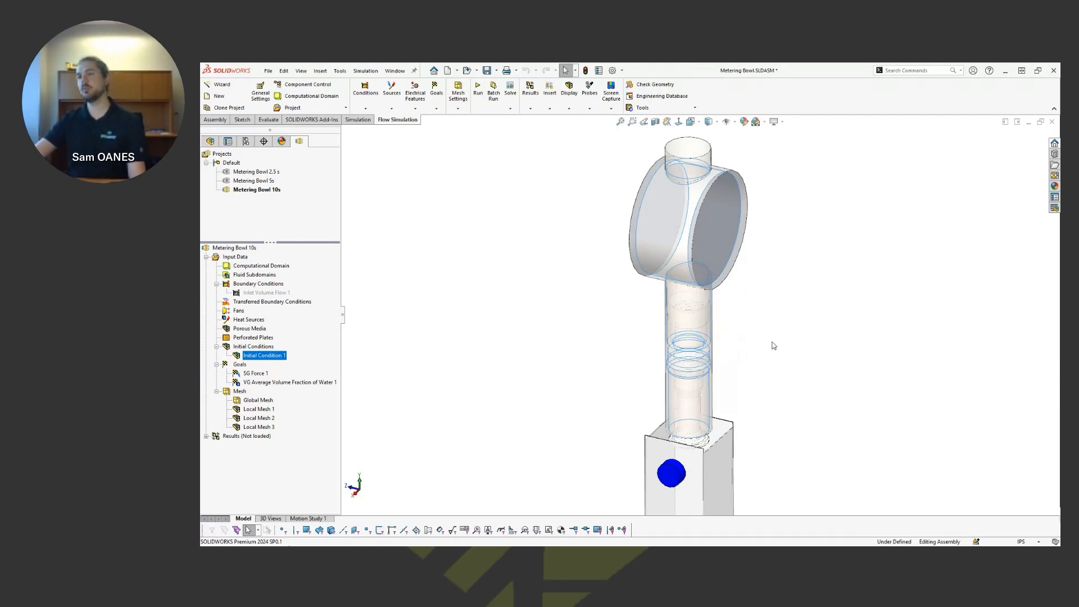
{"action": "mouse_move", "coordinate": [755, 349]}
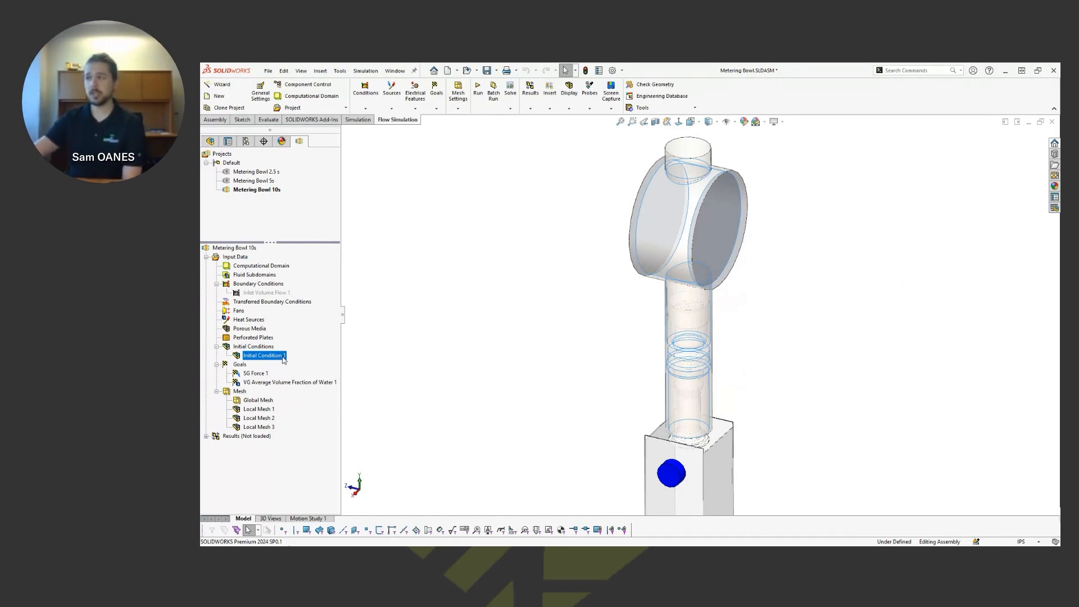
- Clear the Initial Condition 1 highlight so the full Metering Bowl model is shown
{"action": "left_click", "coordinate": [507, 390]}
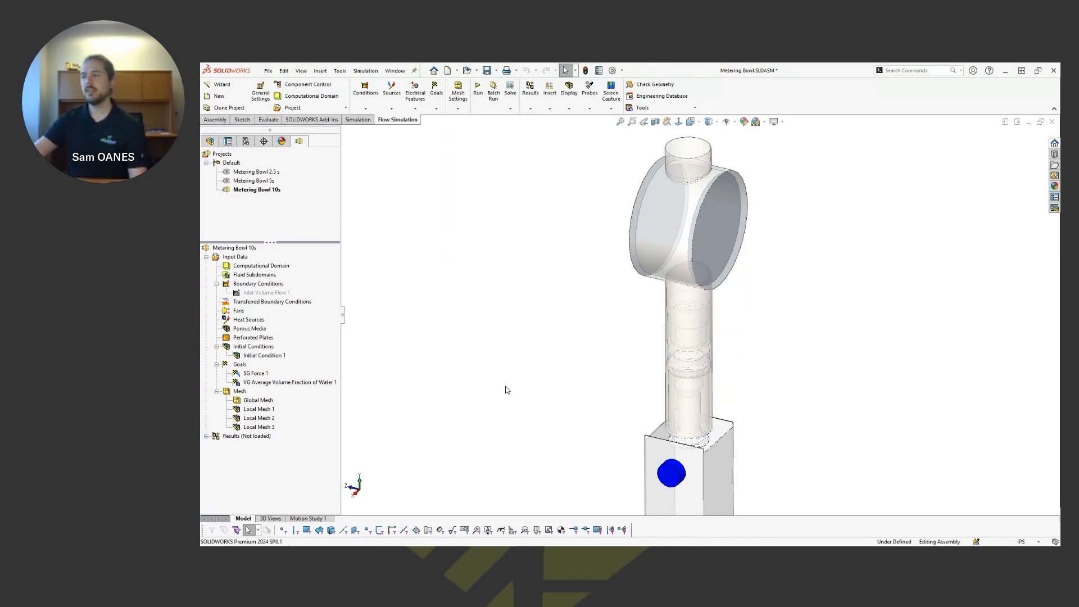
{"action": "mouse_move", "coordinate": [357, 502]}
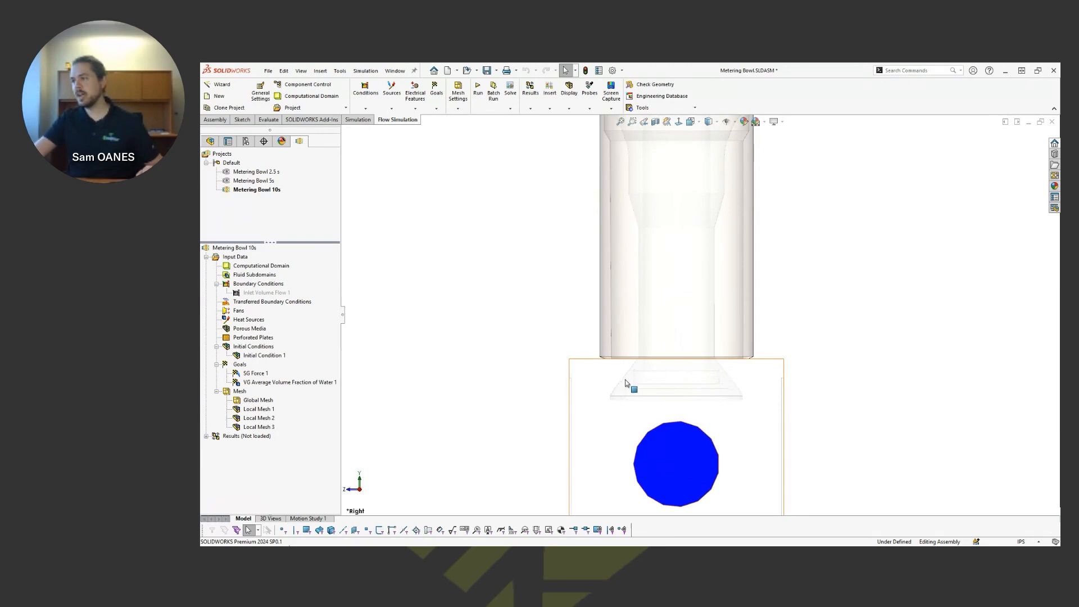
{"action": "mouse_move", "coordinate": [639, 374]}
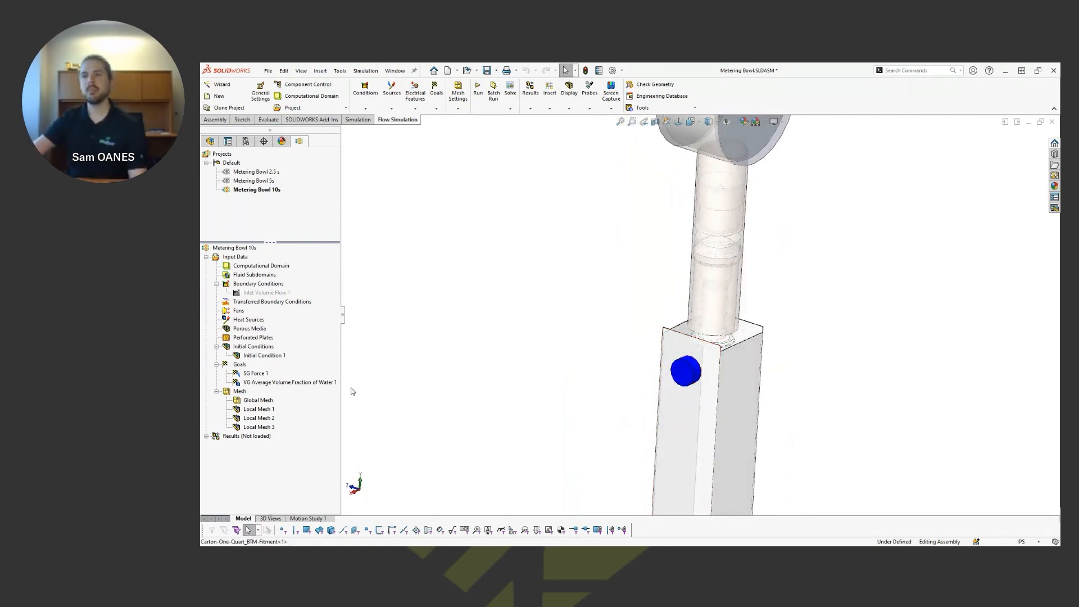
- Inspect SG Force 1 and Local Mesh 1–3 regions on the Metering Bowl model
{"action": "left_click", "coordinate": [255, 373]}
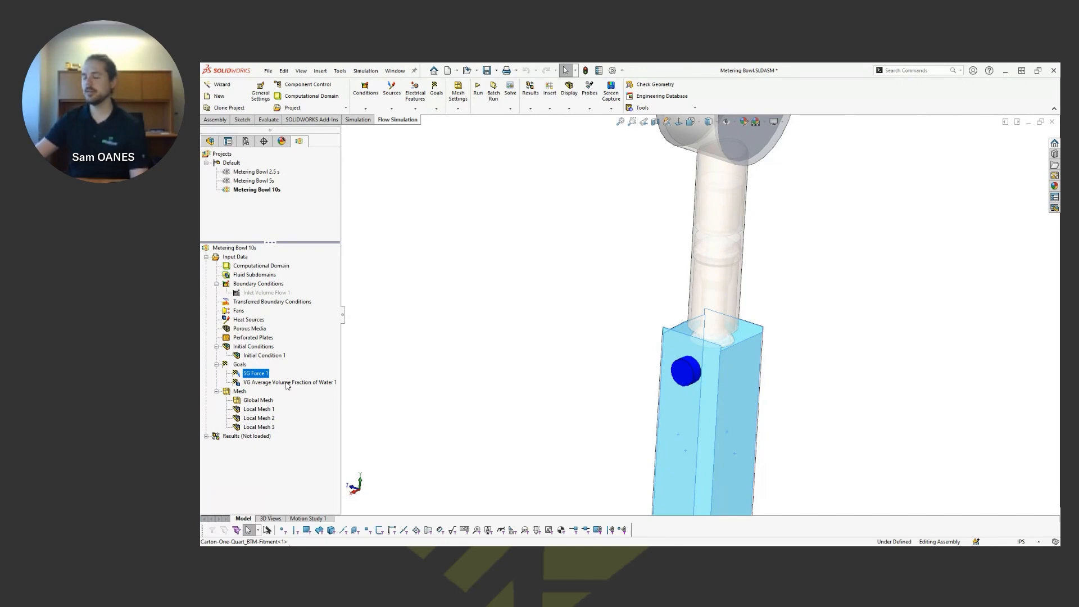
{"action": "mouse_move", "coordinate": [311, 391]}
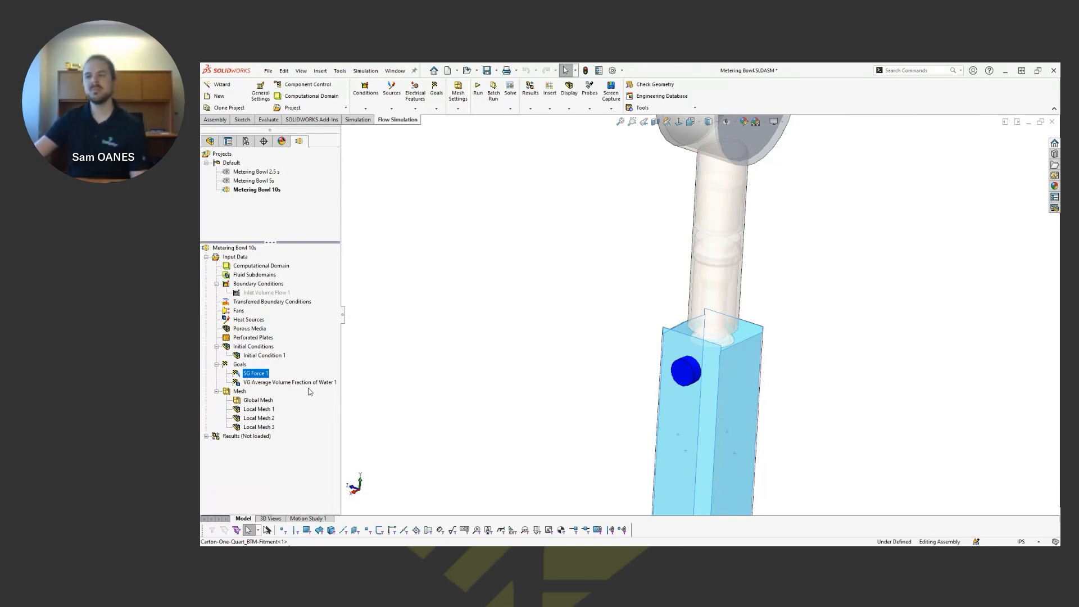
{"action": "left_click", "coordinate": [288, 382]}
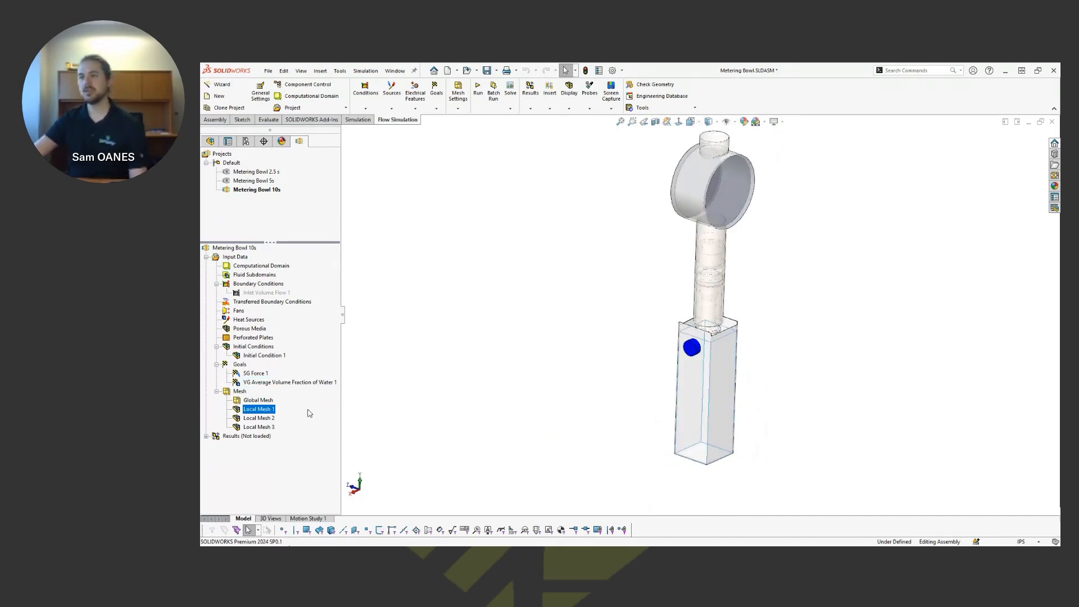
{"action": "left_click", "coordinate": [259, 417]}
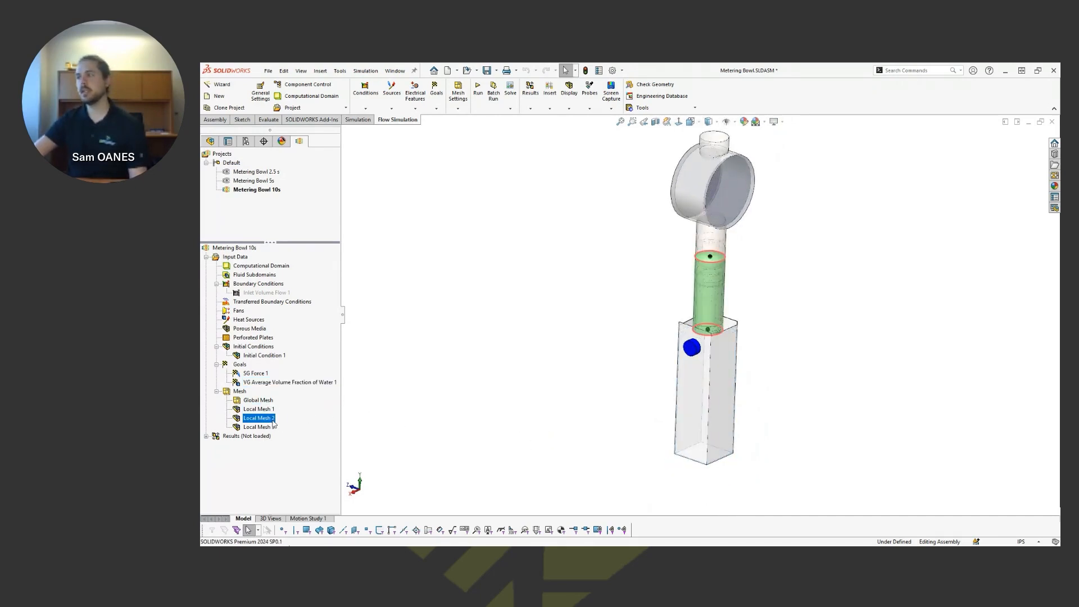
{"action": "left_click", "coordinate": [258, 427]}
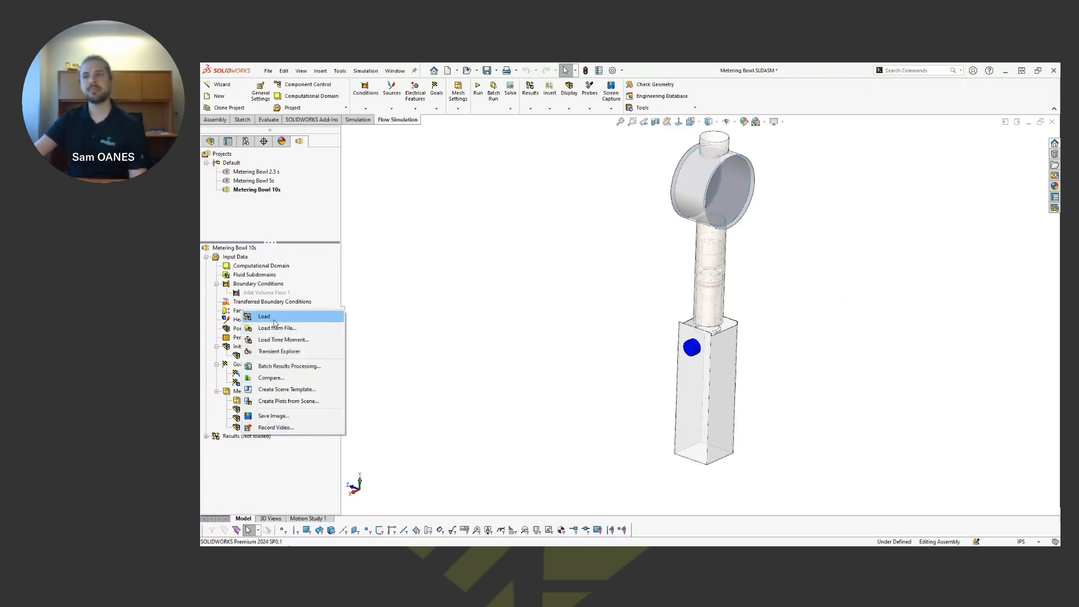
- Load the saved results, show Cut Plot 1 water-fraction contours and hide Cut Plot 2
{"action": "left_click", "coordinate": [263, 316]}
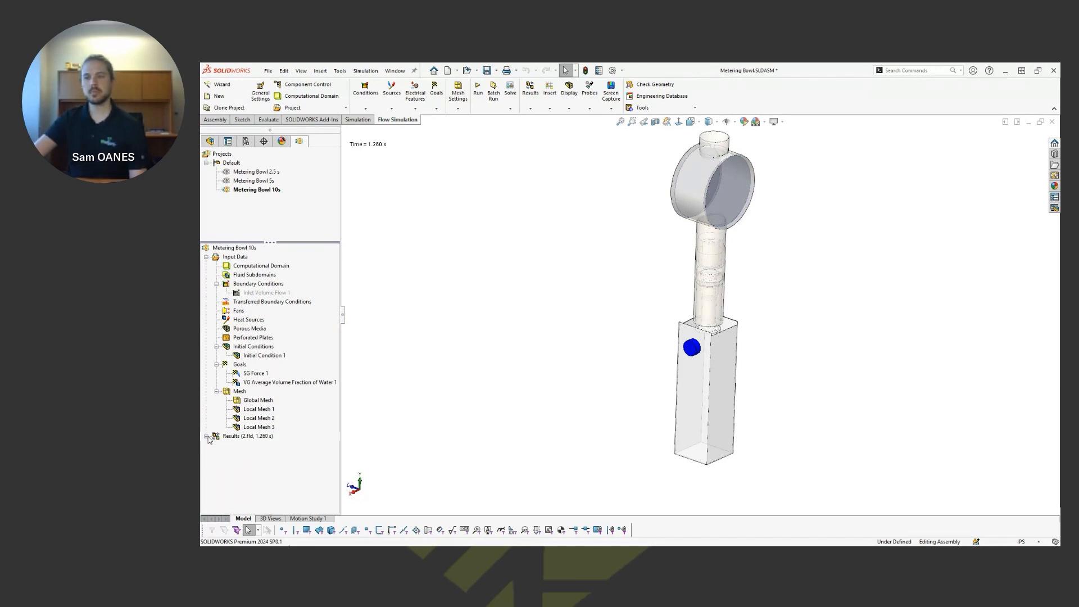
{"action": "right_click", "coordinate": [253, 346]}
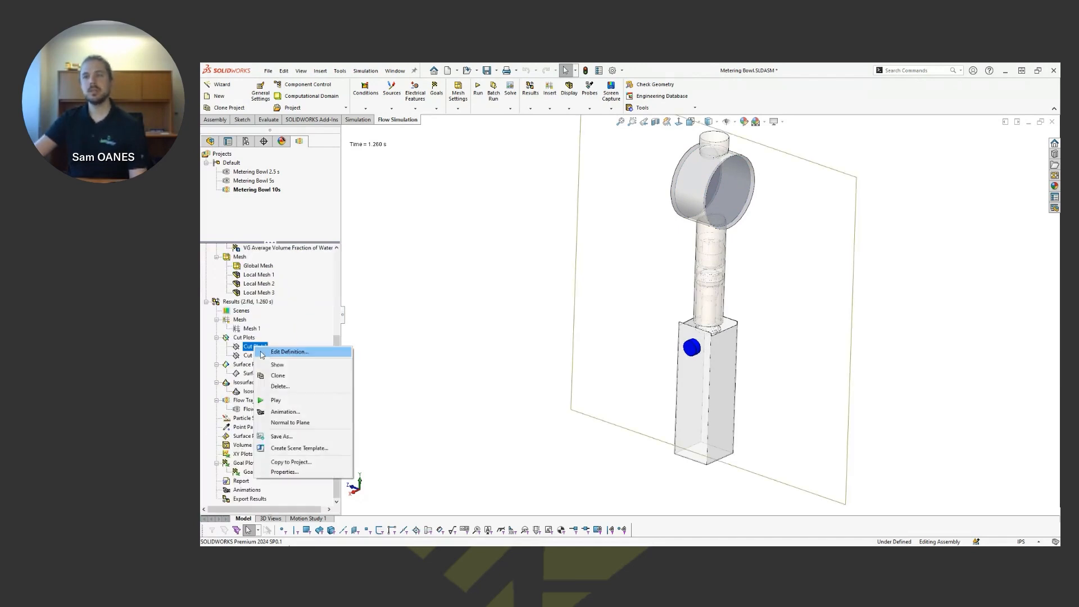
{"action": "left_click", "coordinate": [276, 364]}
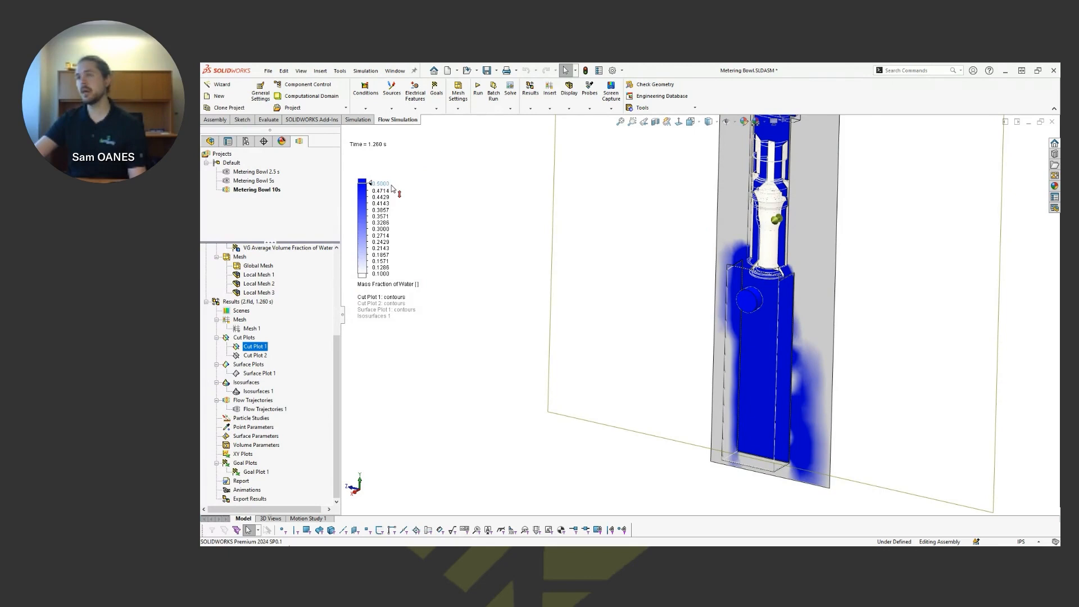
{"action": "right_click", "coordinate": [256, 355]}
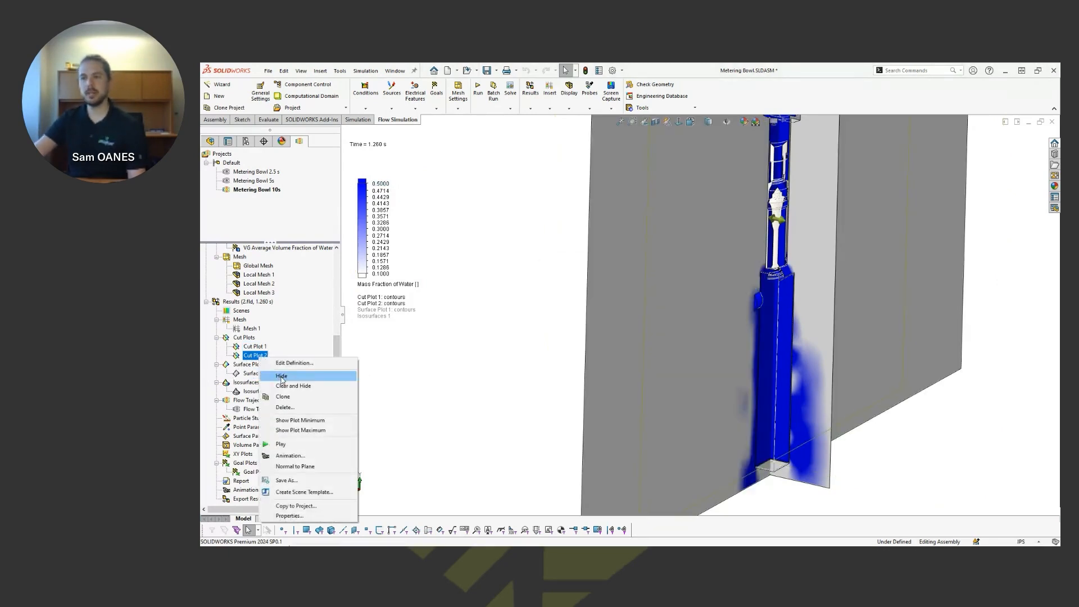
{"action": "left_click", "coordinate": [281, 375]}
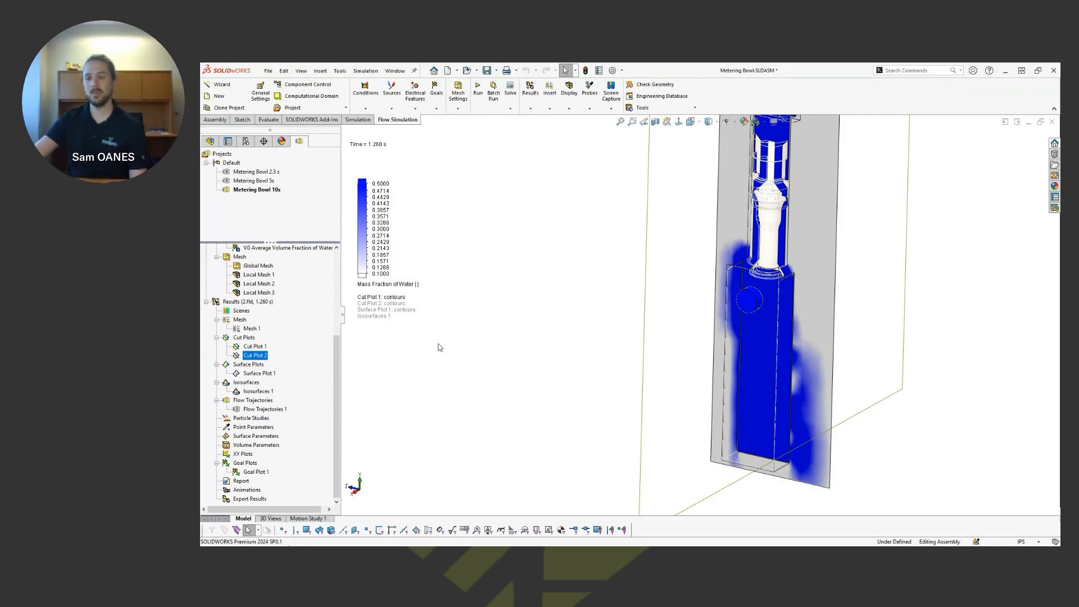
{"action": "right_click", "coordinate": [256, 391]}
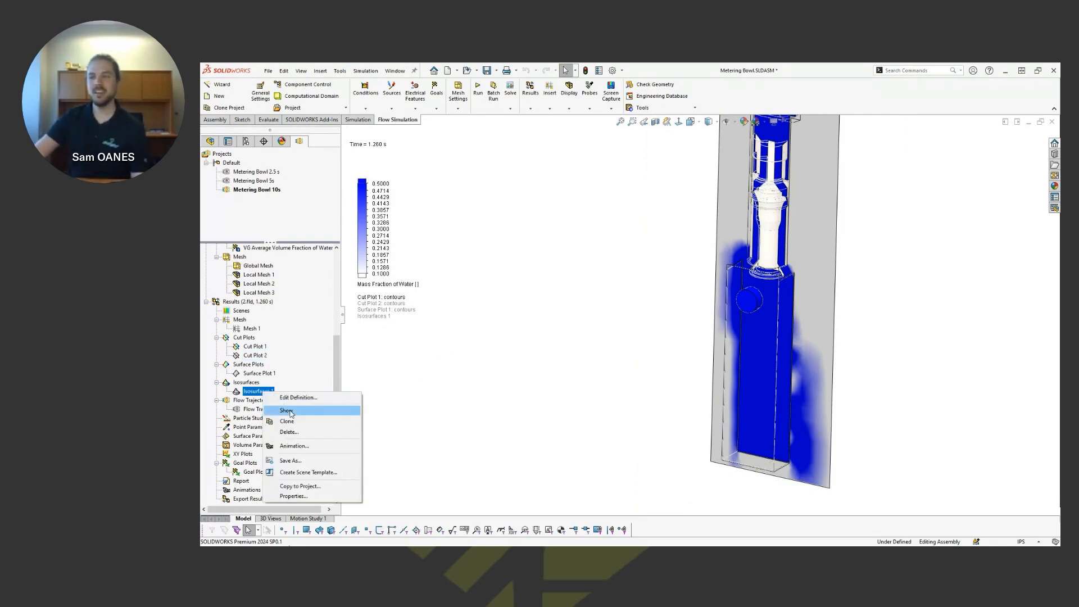
- Show the Isosurfaces 1 water surface and bring up the Results options for Transient Explorer
{"action": "left_click", "coordinate": [287, 410]}
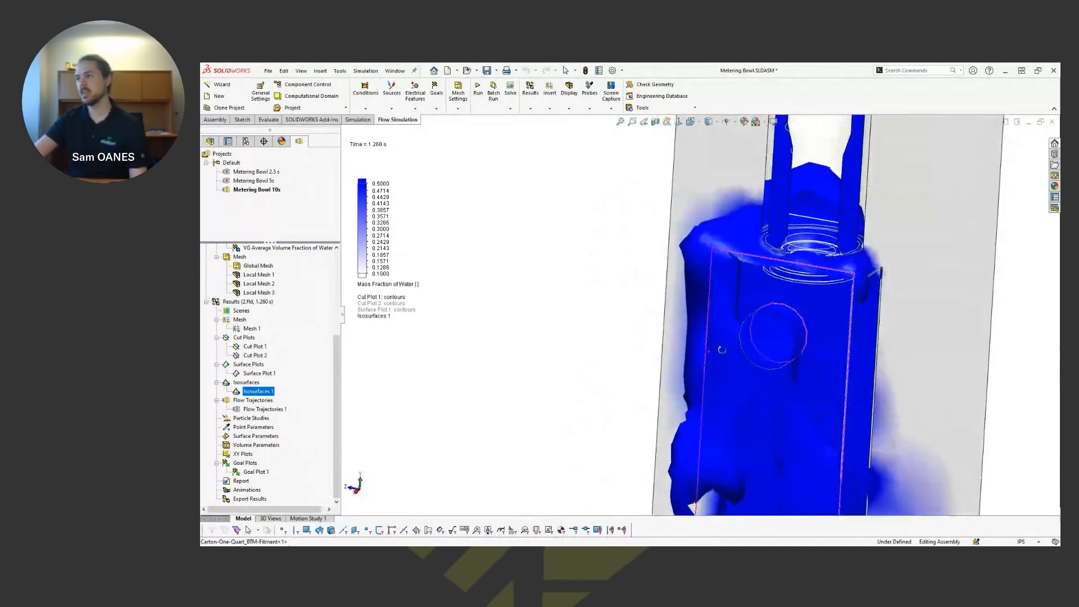
{"action": "right_click", "coordinate": [245, 301]}
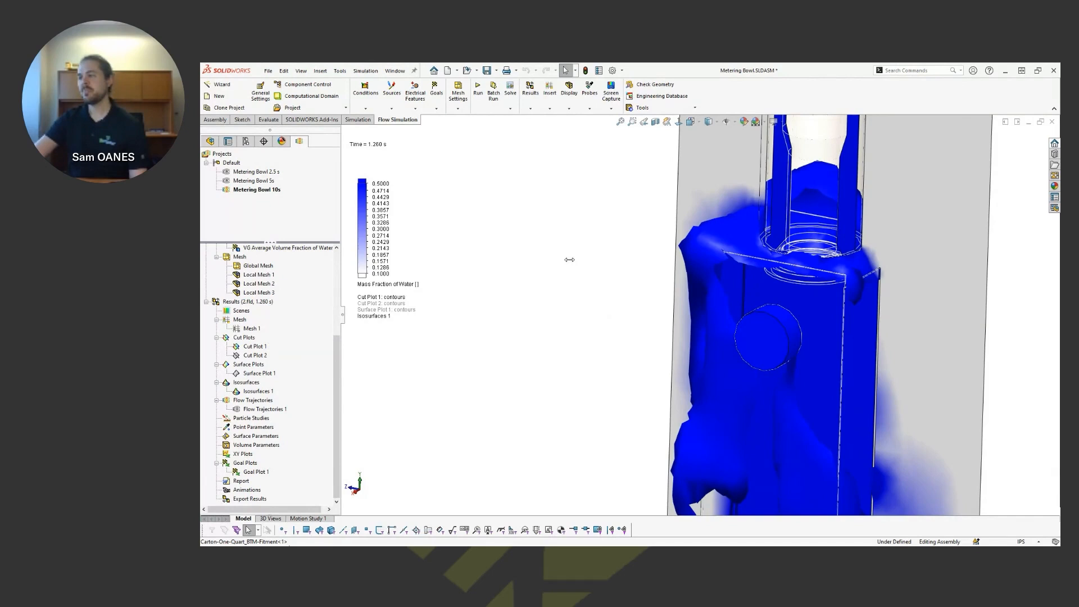
{"action": "mouse_move", "coordinate": [627, 223]}
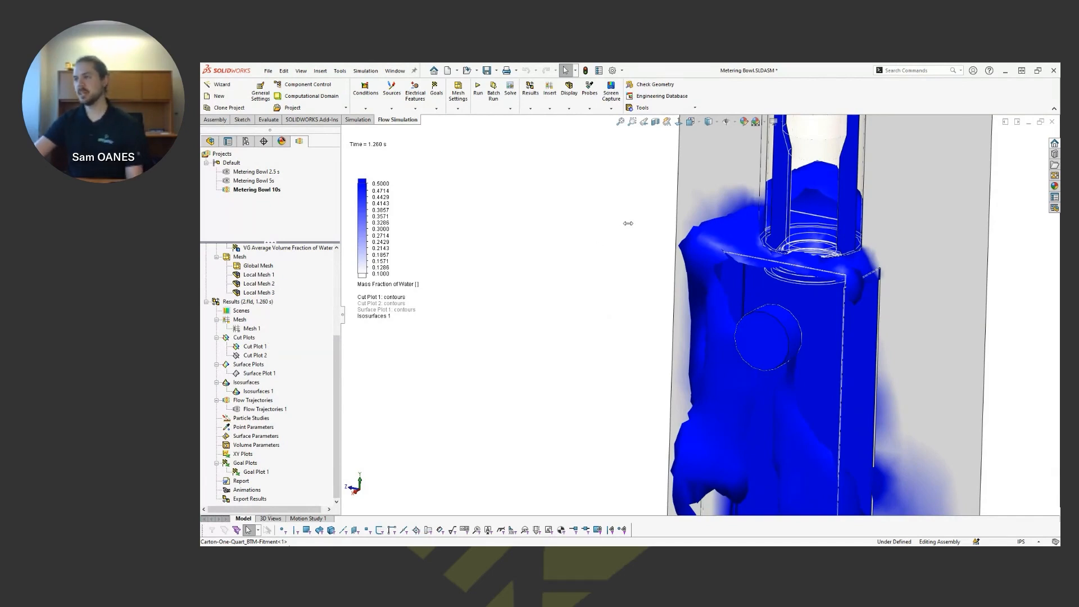
{"action": "mouse_move", "coordinate": [616, 265]}
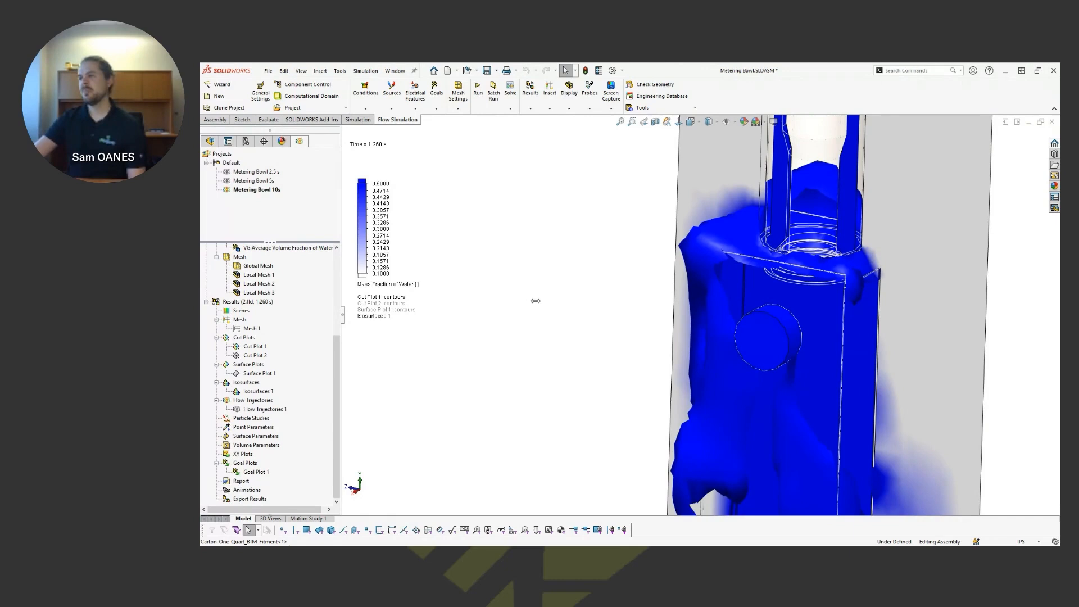
{"action": "mouse_move", "coordinate": [545, 284]}
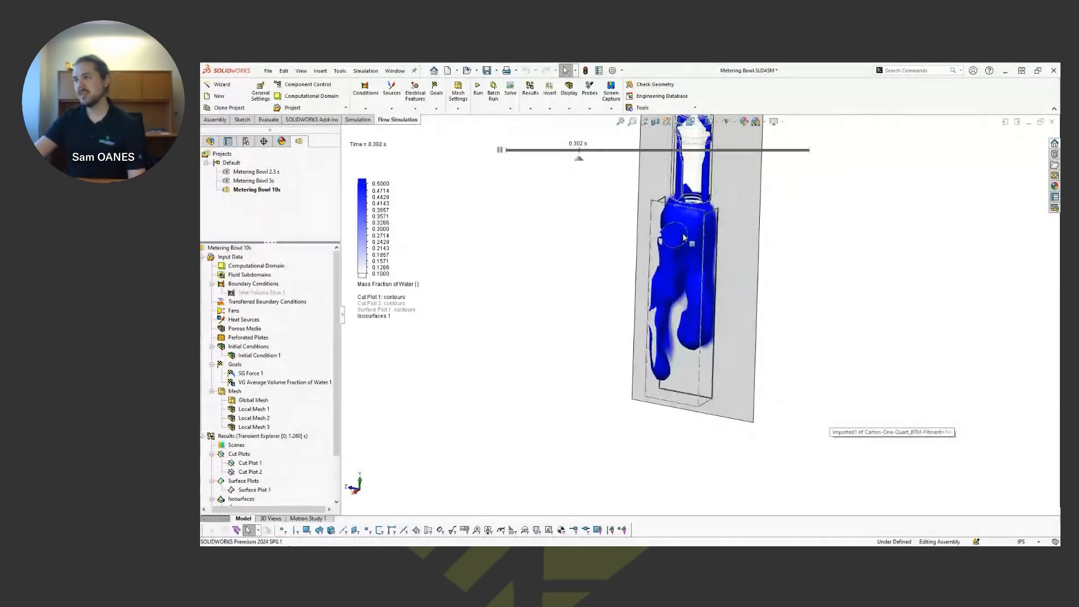
- Scrub the transient results toward 1.260 s, then play them as an animation
{"action": "left_click_drag", "start_coordinate": [578, 149], "coordinate": [608, 150]}
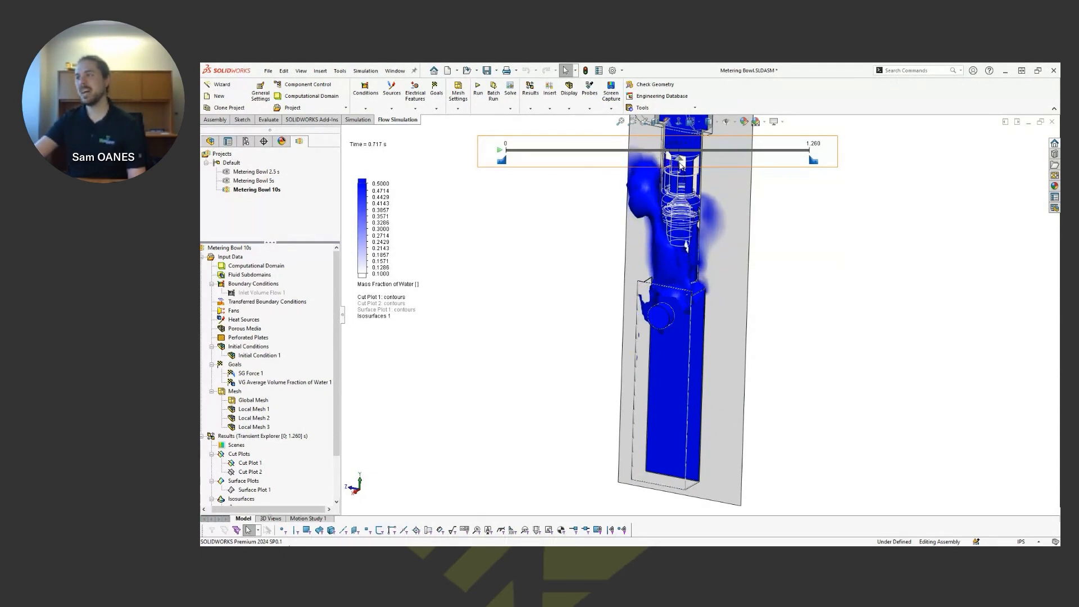
{"action": "left_click_drag", "start_coordinate": [667, 149], "coordinate": [711, 150]}
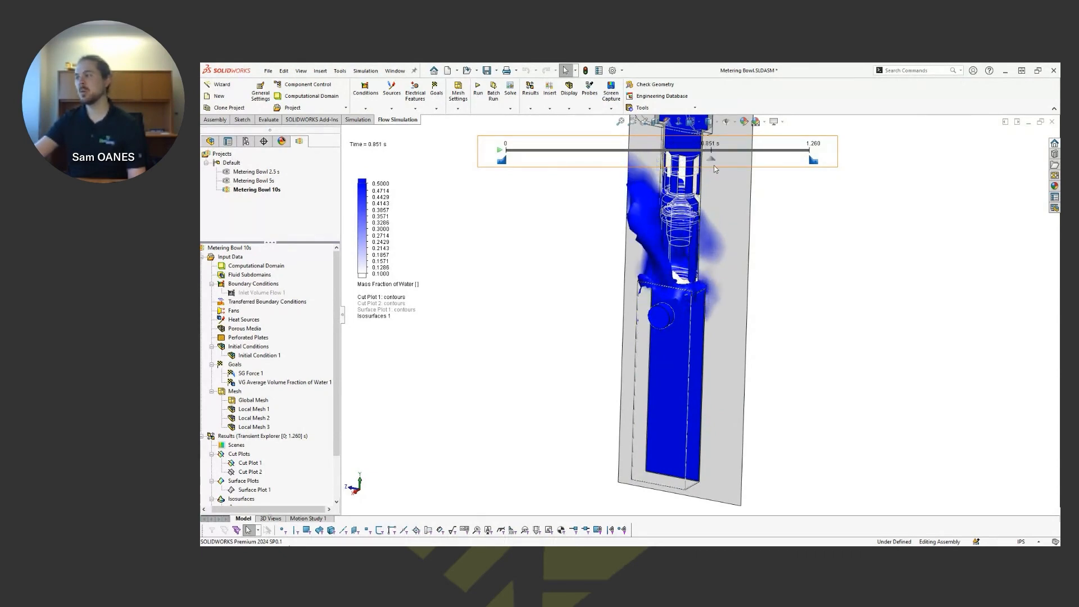
{"action": "left_click_drag", "start_coordinate": [710, 159], "coordinate": [739, 158]}
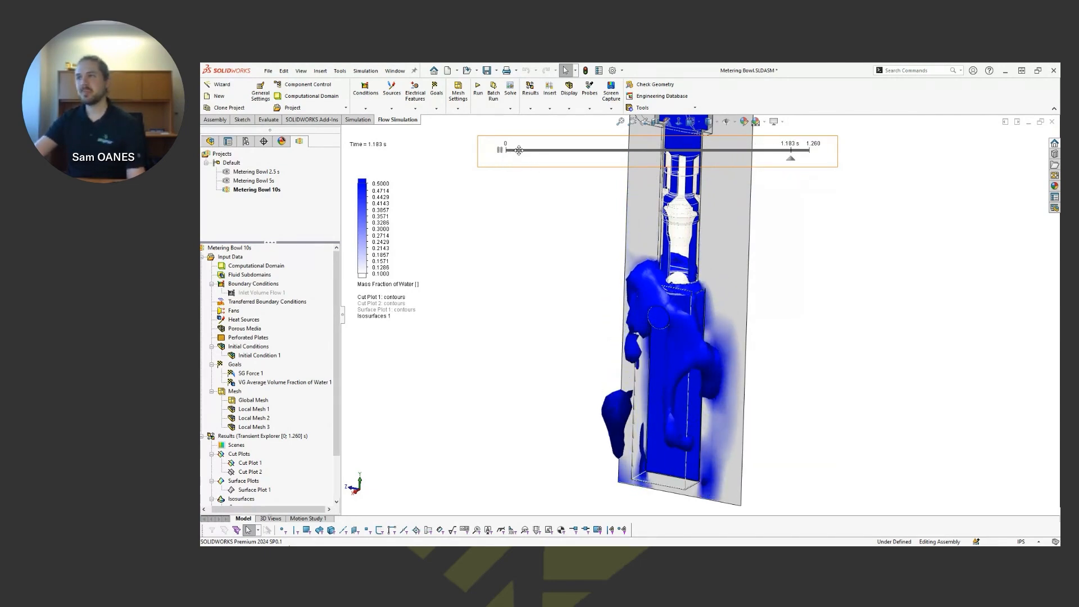
{"action": "left_click", "coordinate": [500, 150]}
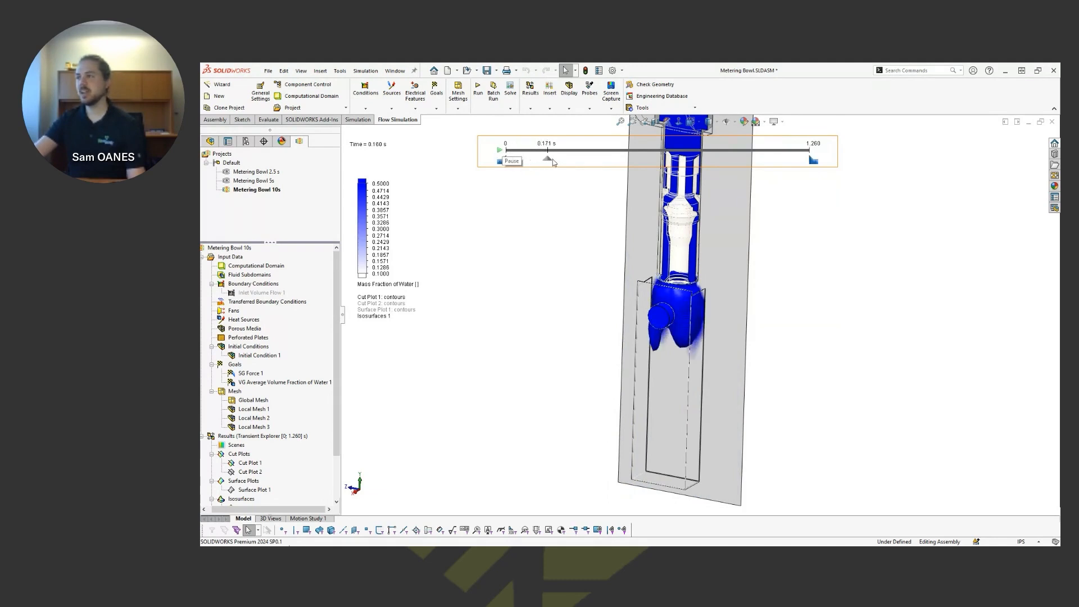
- Scrub the time slider around 0.4 s, settling the isosurface at 0.370 s
{"action": "left_click_drag", "start_coordinate": [546, 158], "coordinate": [585, 159]}
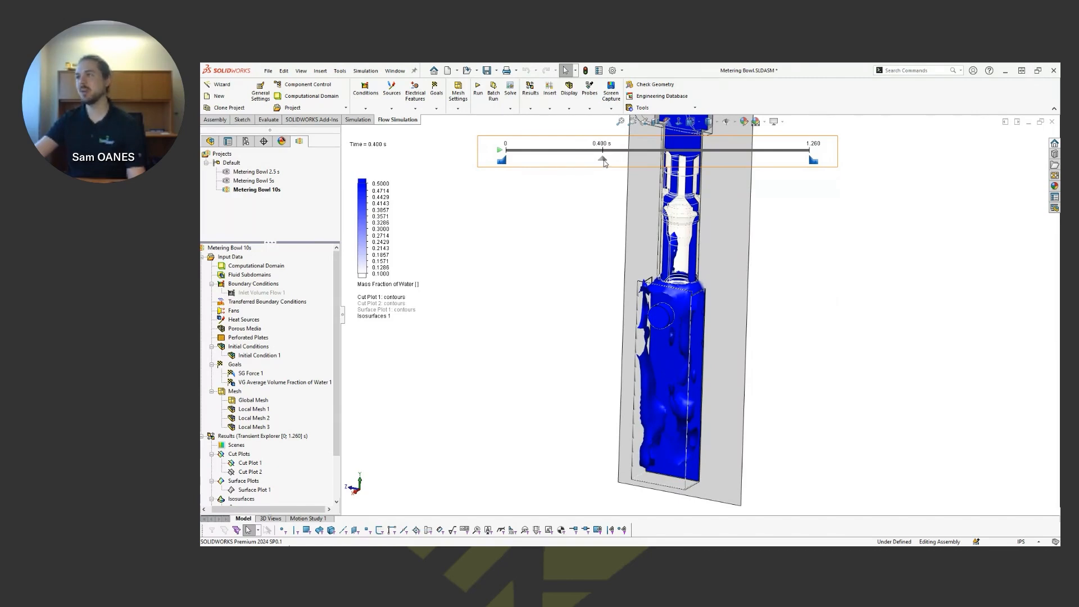
{"action": "left_click_drag", "start_coordinate": [602, 158], "coordinate": [608, 159]}
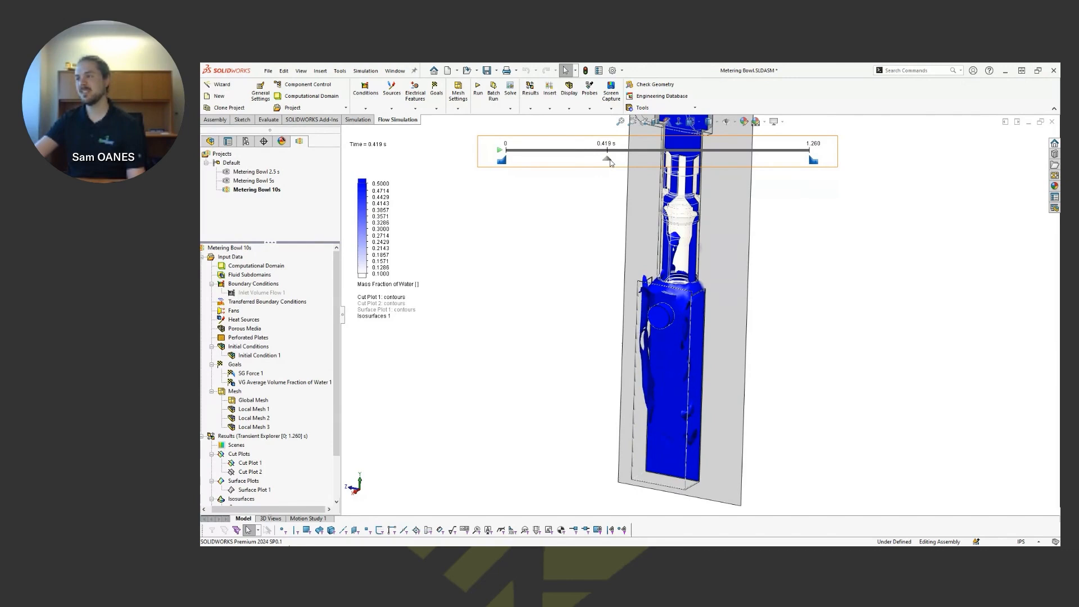
{"action": "left_click_drag", "start_coordinate": [607, 158], "coordinate": [615, 158]}
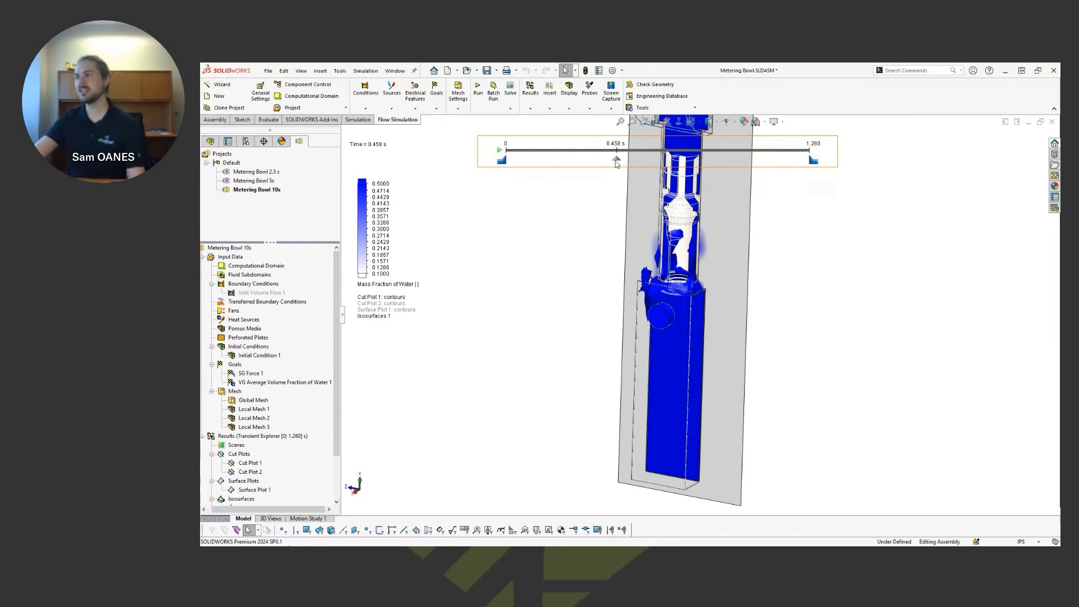
{"action": "left_click_drag", "start_coordinate": [615, 158], "coordinate": [594, 159]}
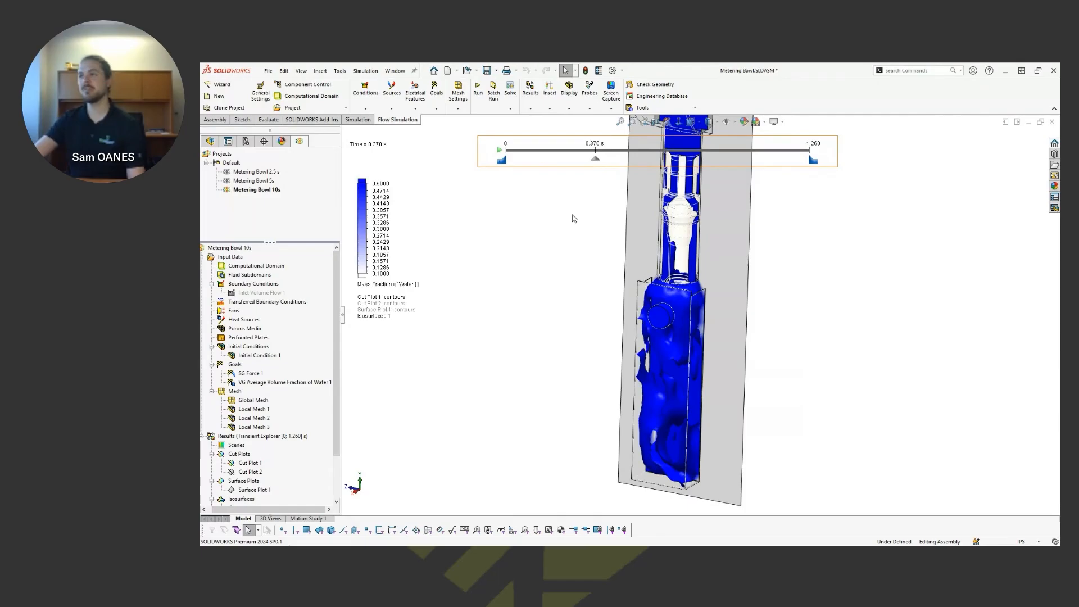